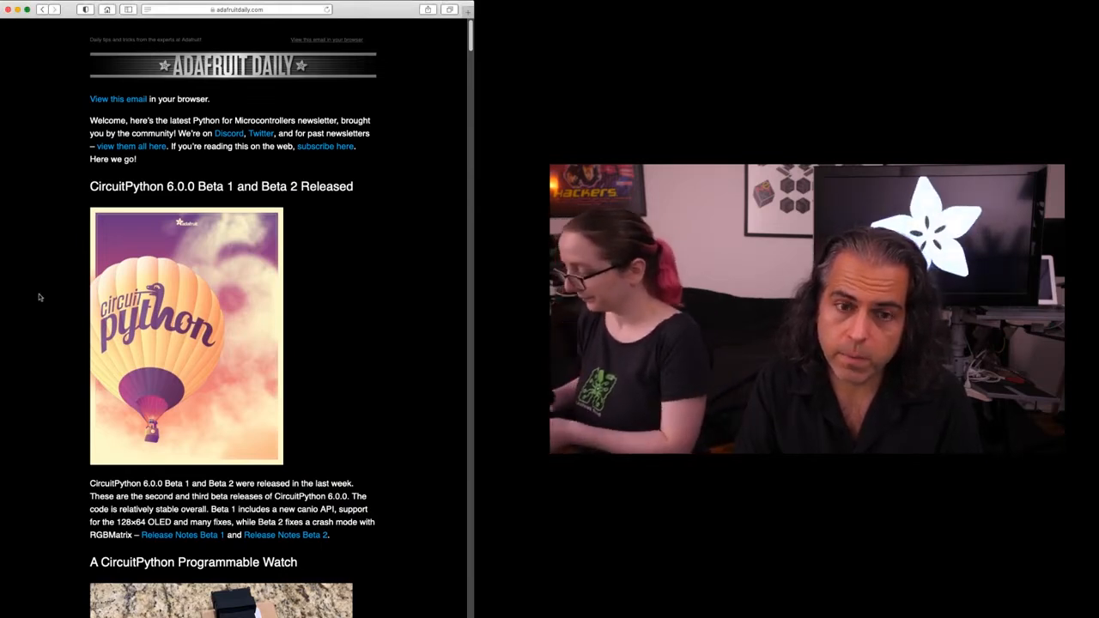
mouse_move(408, 266)
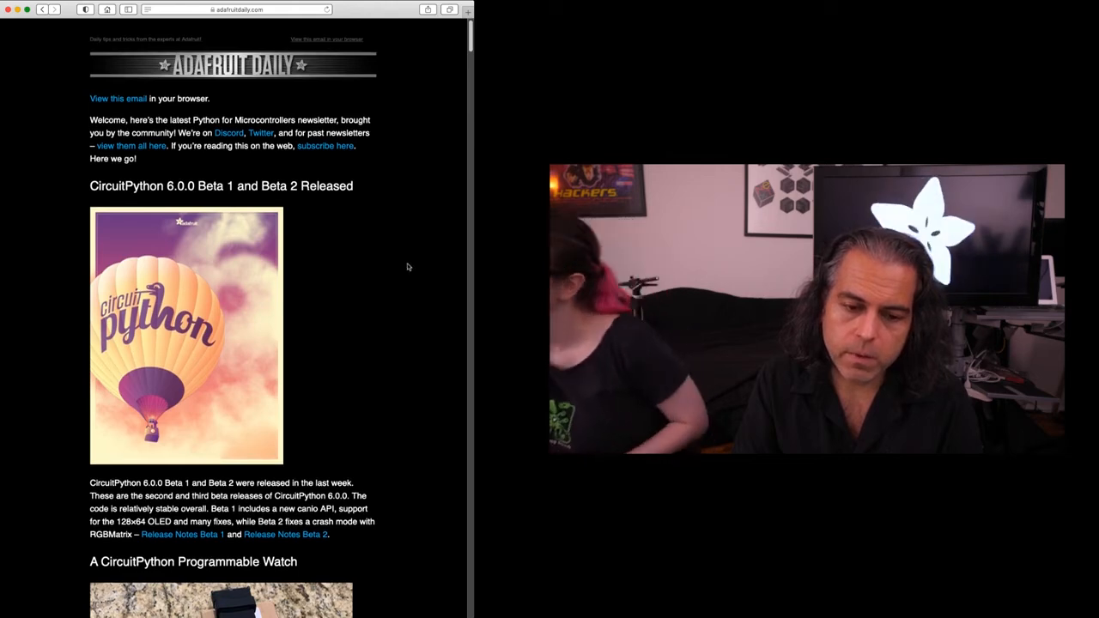
mouse_move(400, 266)
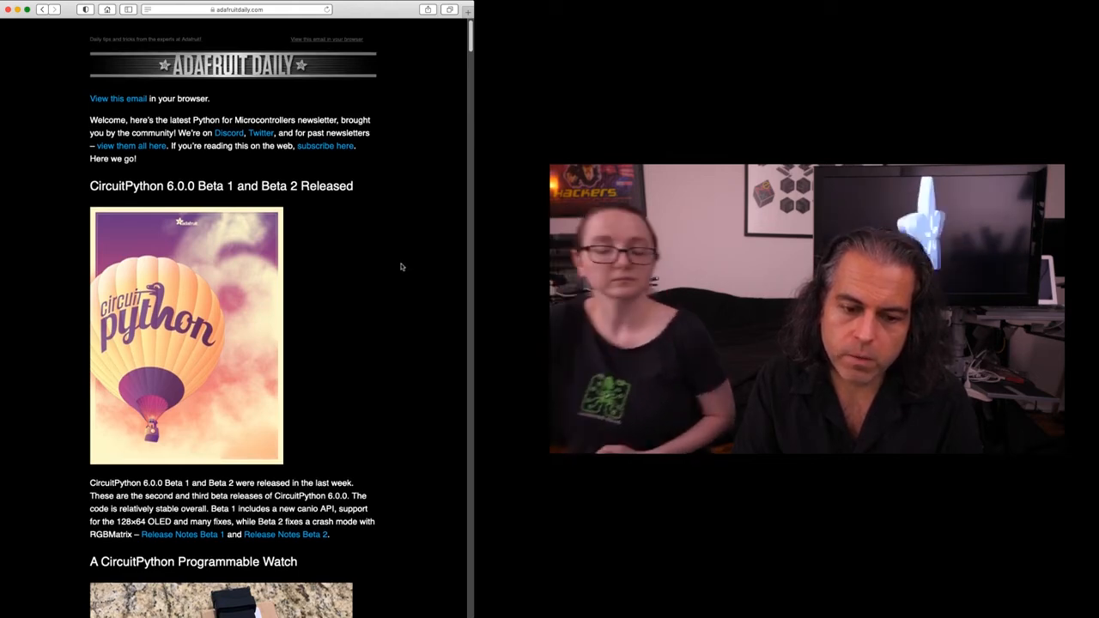
scroll(down, 3)
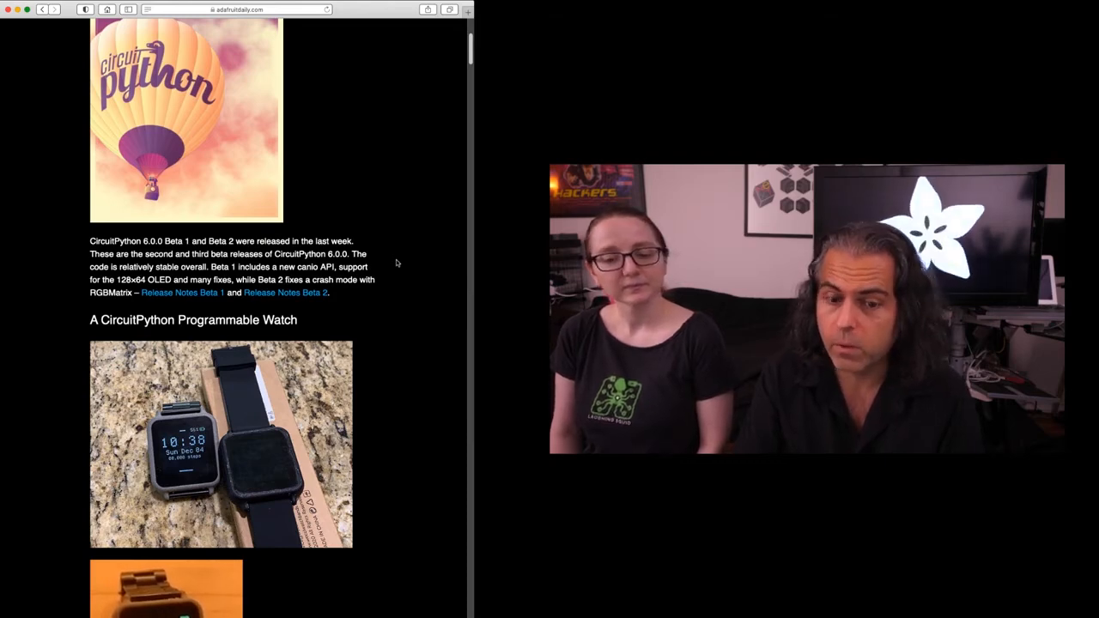
scroll(down, 3)
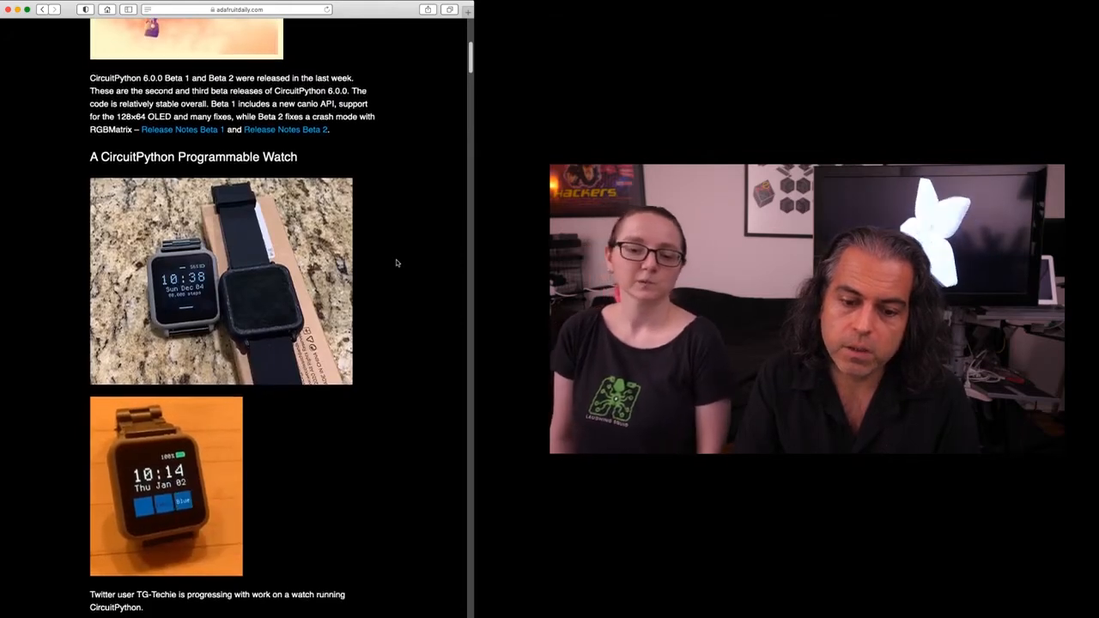
scroll(down, 3)
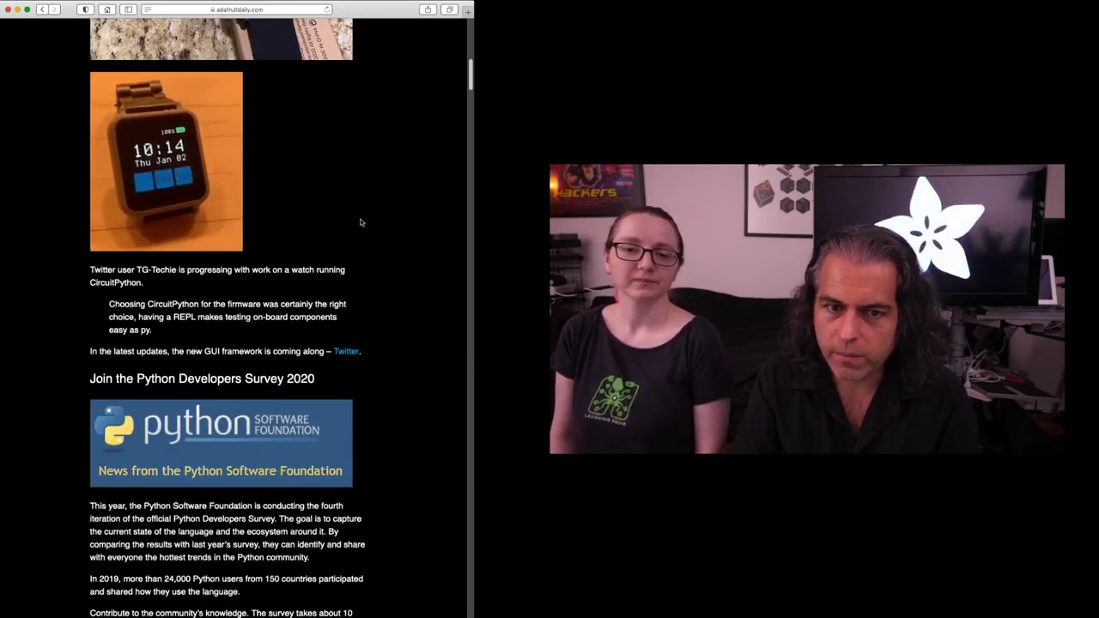
mouse_move(270, 201)
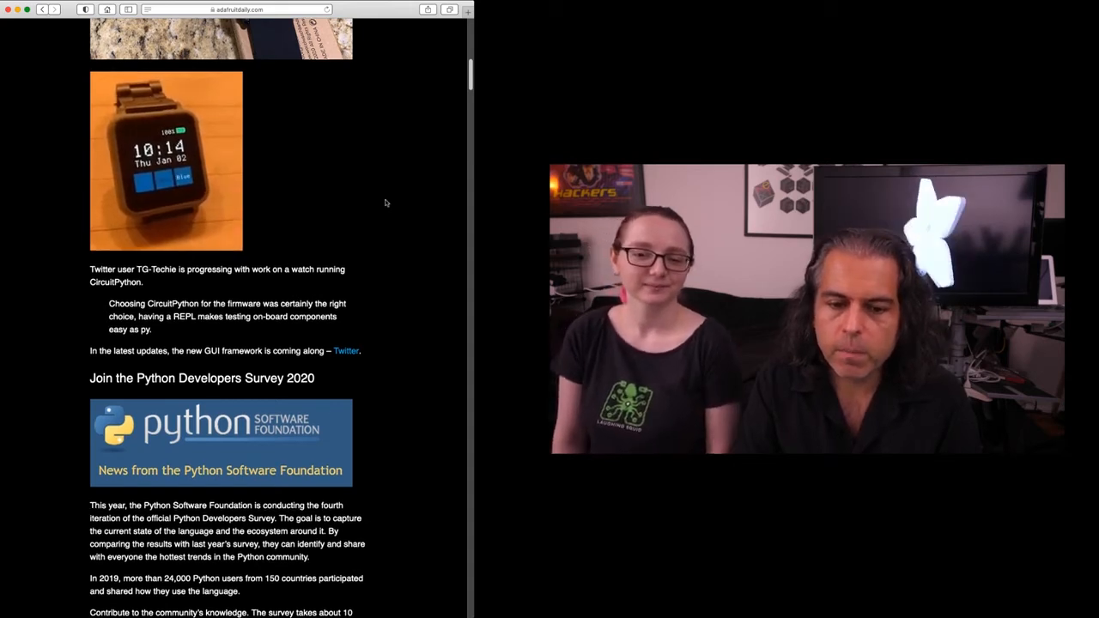
scroll(down, 3)
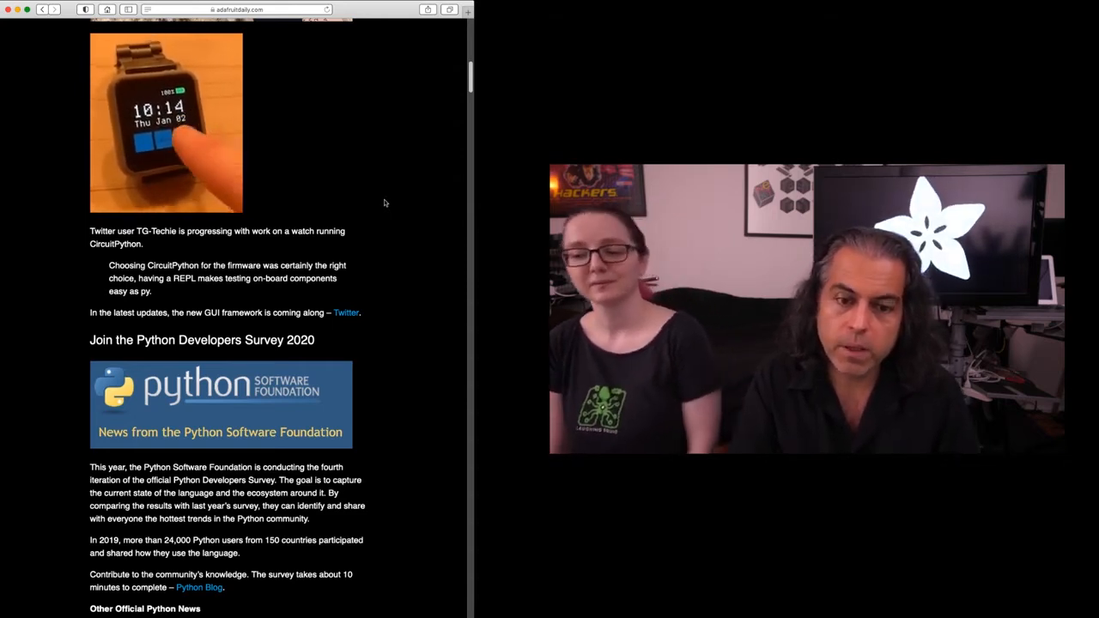
scroll(down, 3)
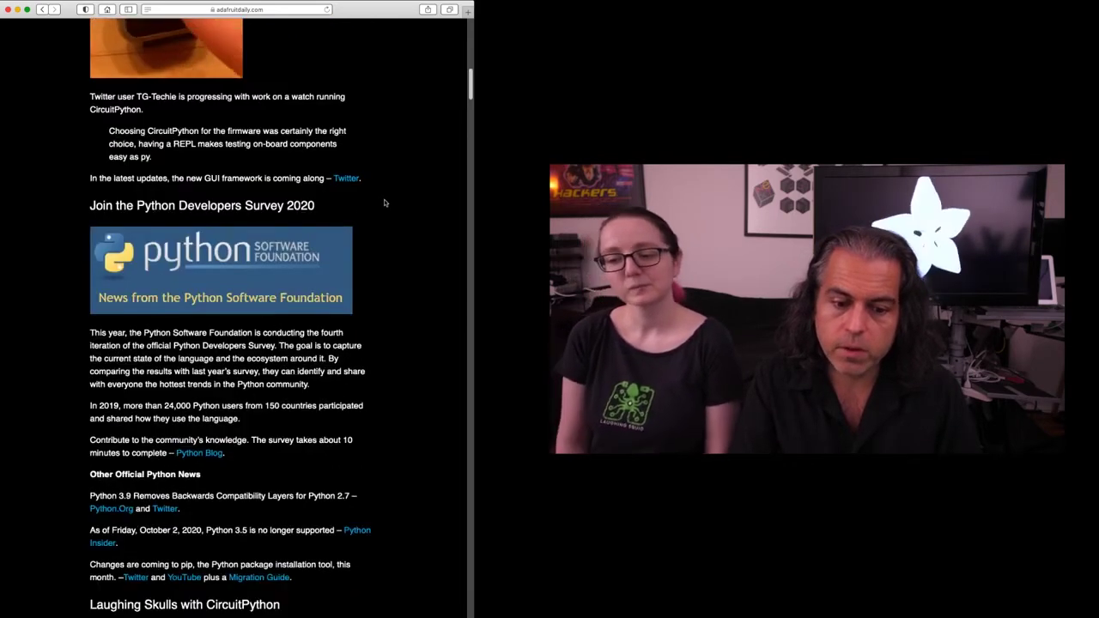
scroll(down, 3)
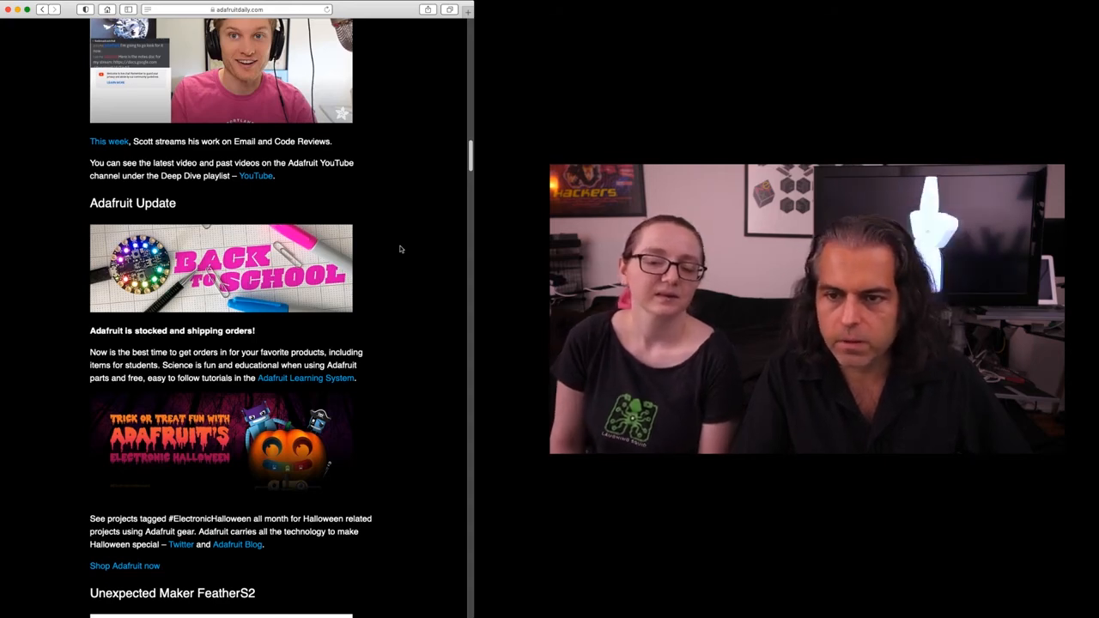
scroll(down, 3)
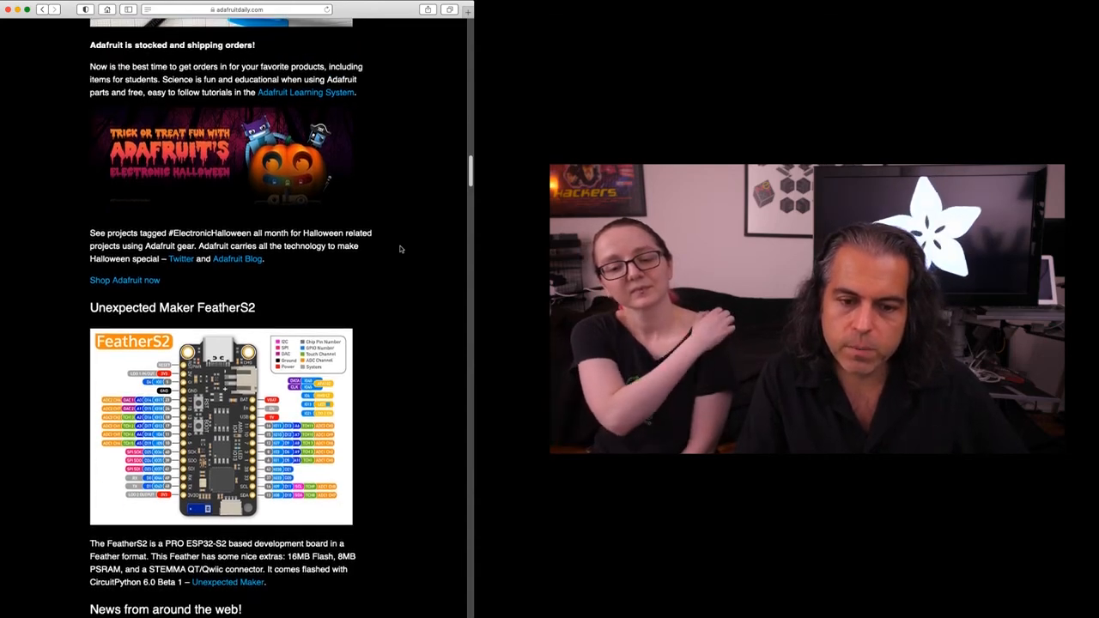
scroll(down, 3)
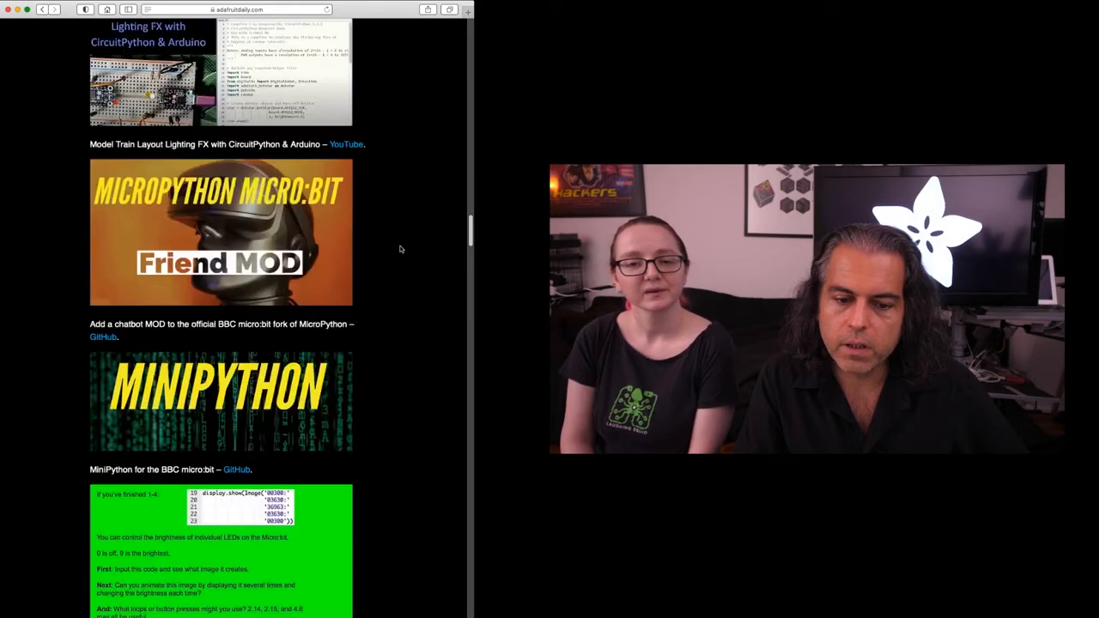
scroll(down, 3)
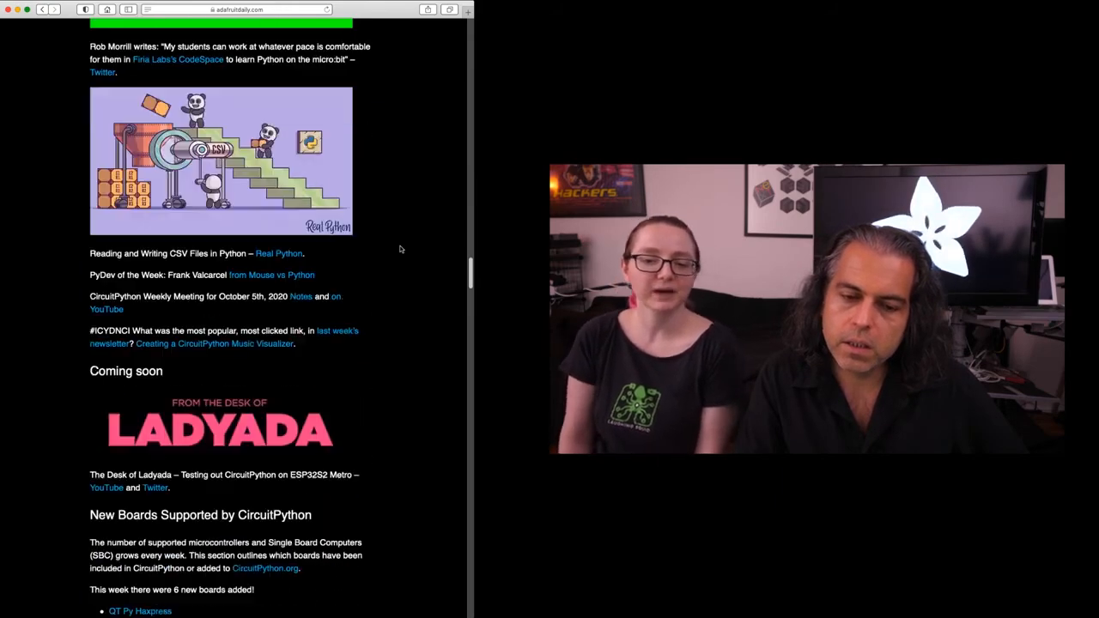
scroll(down, 3)
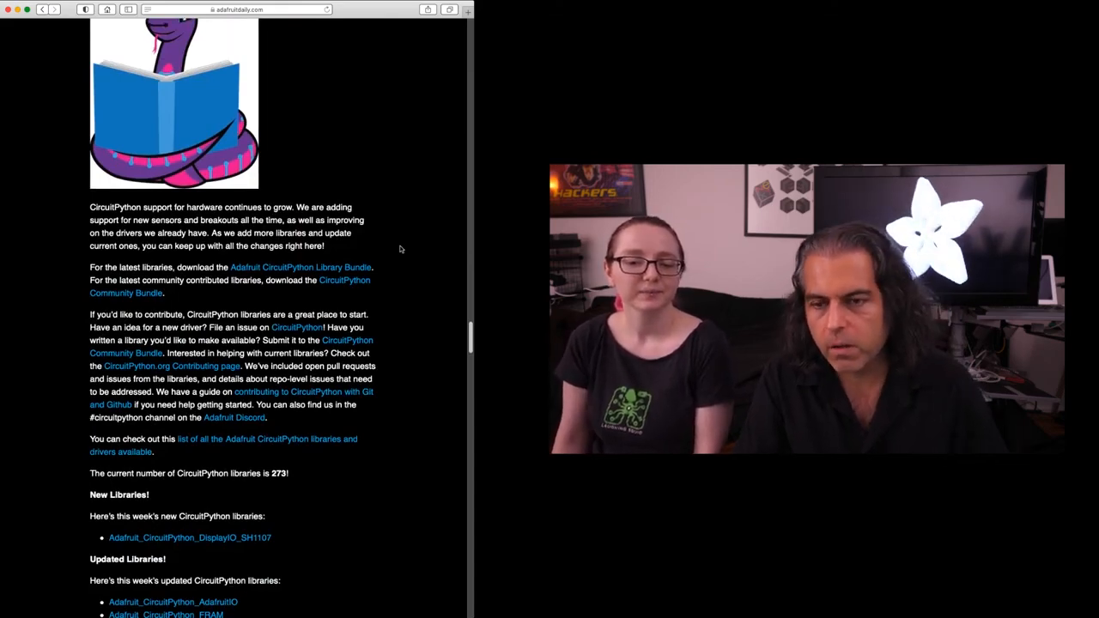
scroll(up, 3)
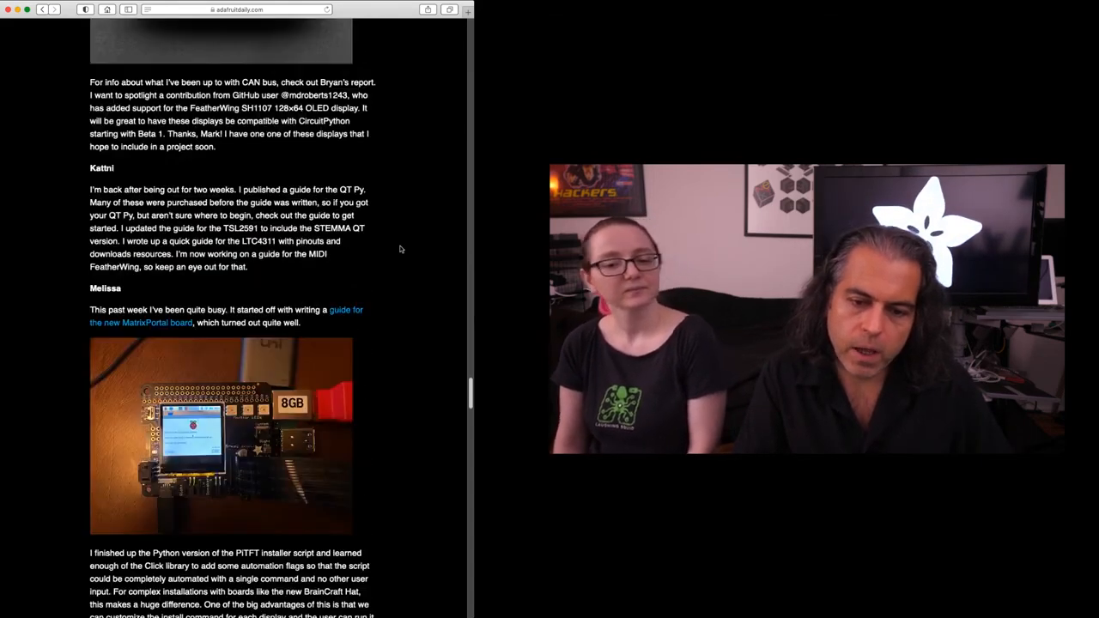
scroll(down, 3)
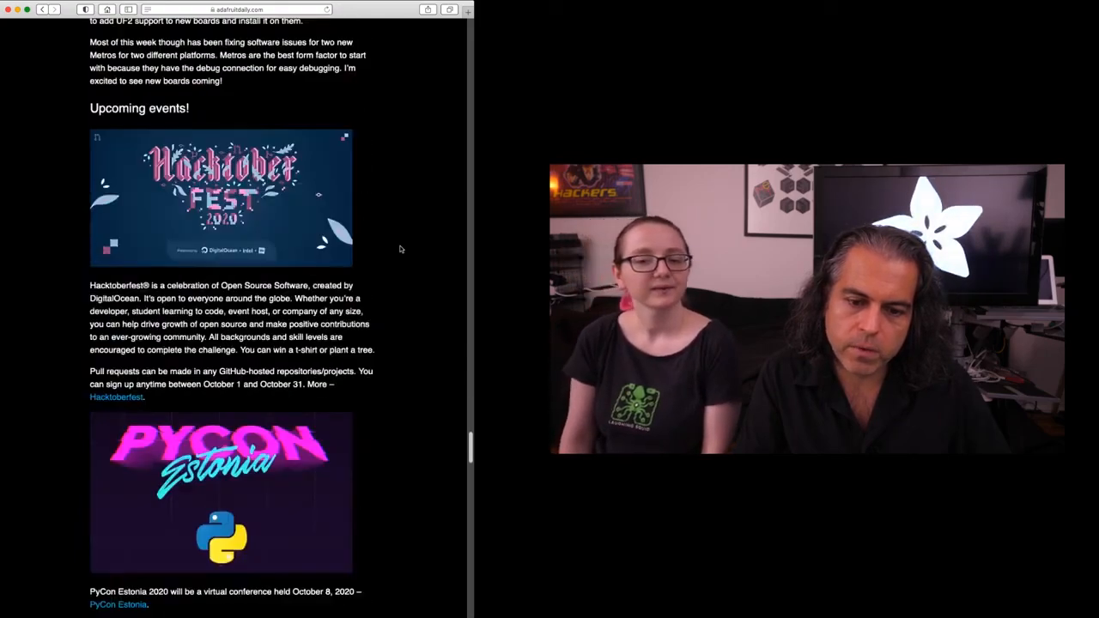
scroll(down, 3)
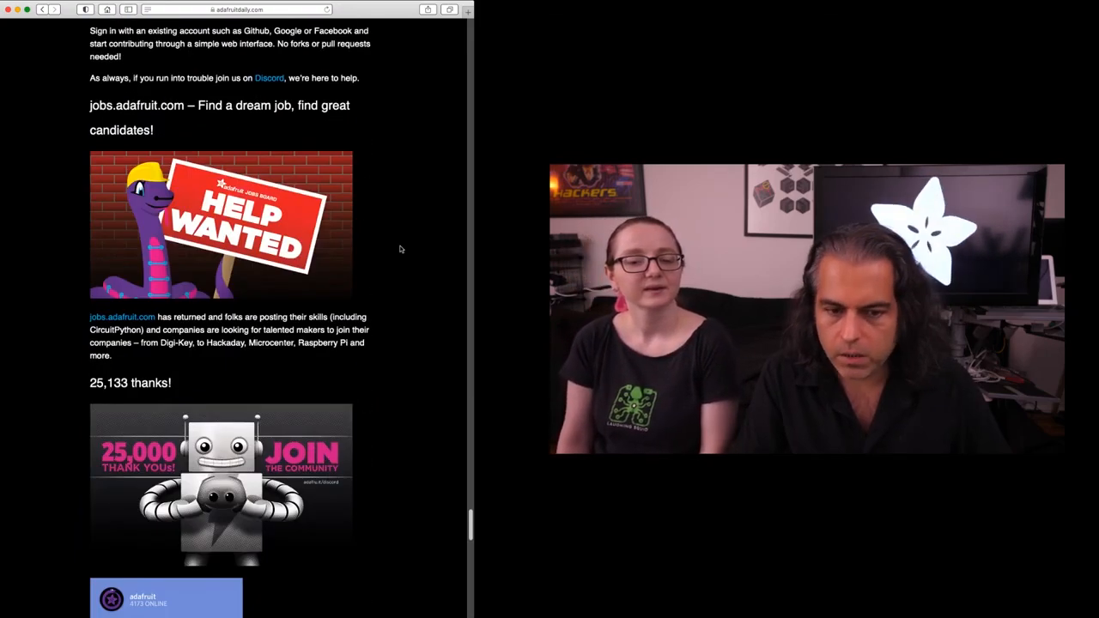
scroll(up, 3)
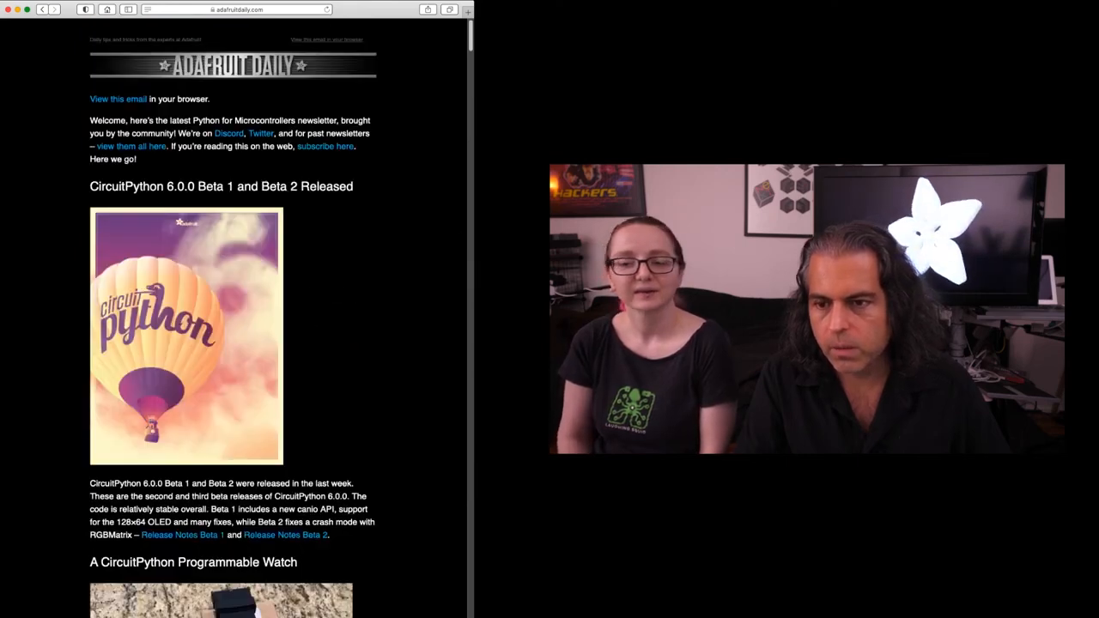